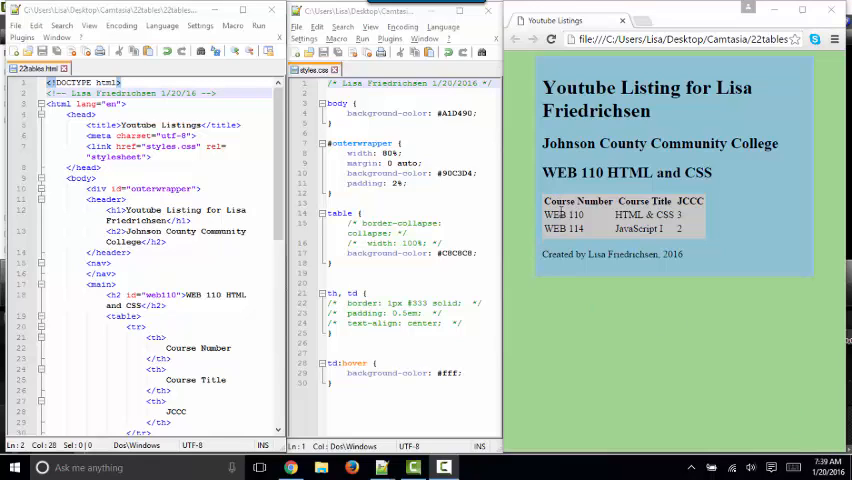
Insert an empty table row with three <td></td> cells after the WEB 114 row.
double_click(568, 228)
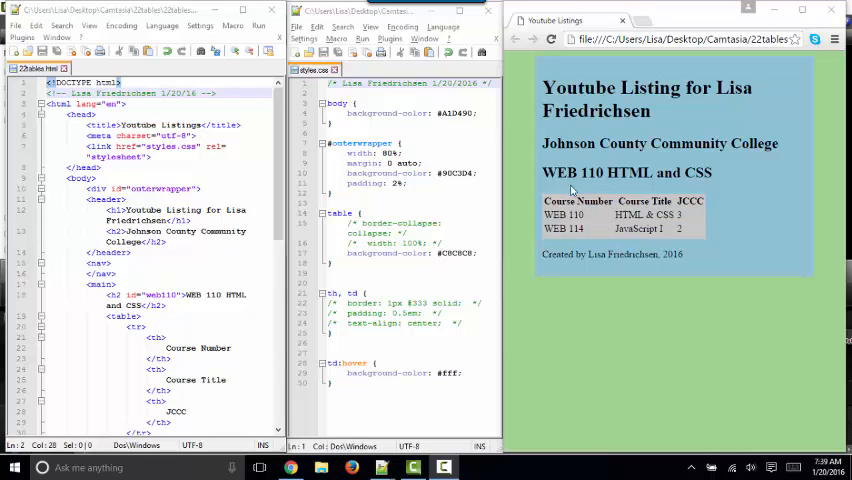
double_click(562, 228)
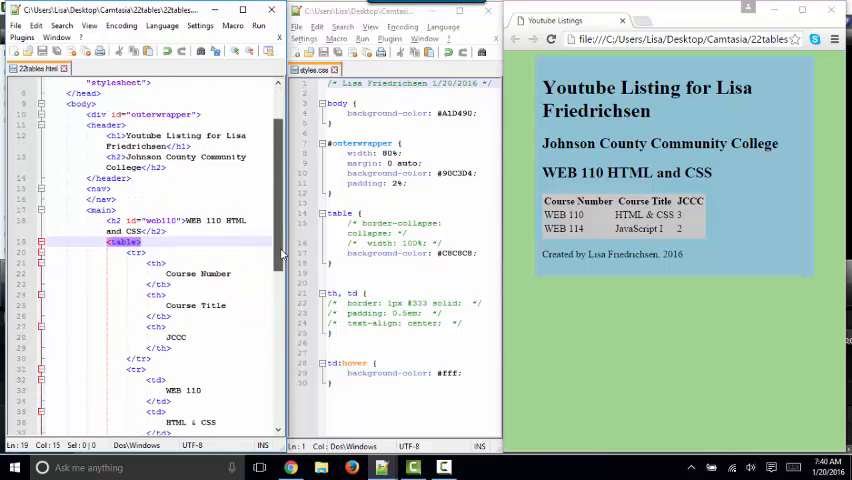
scroll("down", 3)
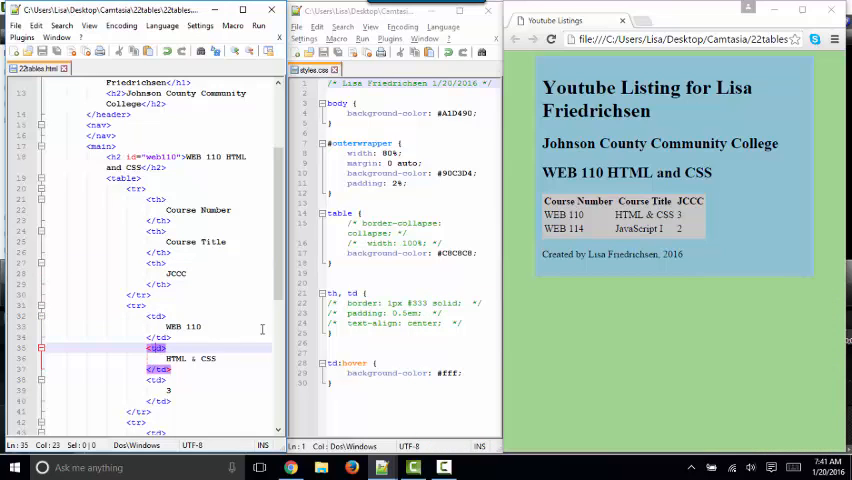
scroll("down", 3)
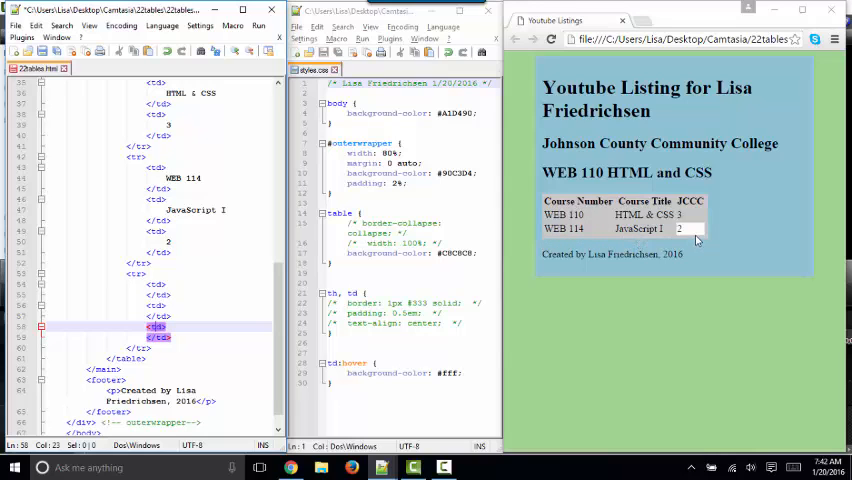
mouse_move(588, 244)
type("WEB 124")
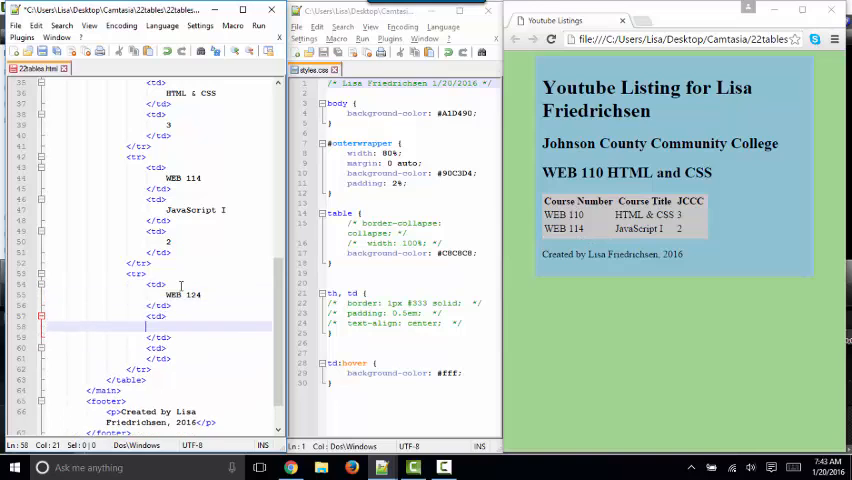
Enter WEB 124, JavaScript II and 2 into the new row's three cells.
type("JavaScript II")
type("2")
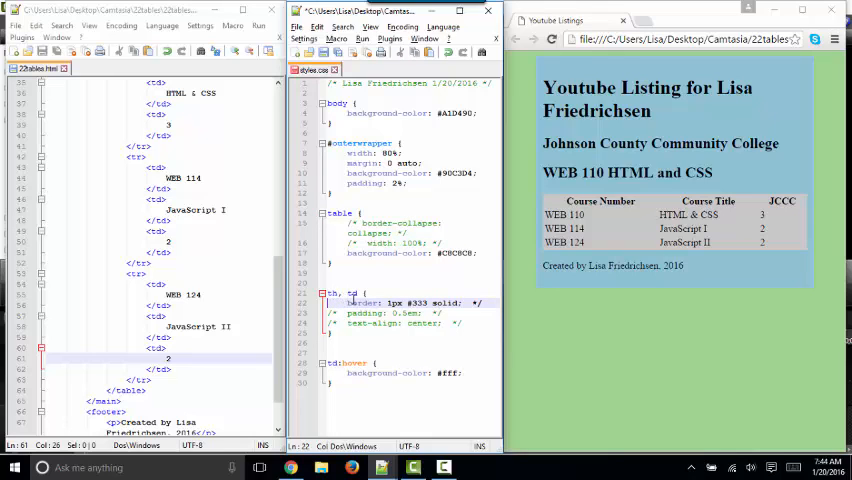
Uncomment the border: 1px #333 solid rule in the th, td style.
double_click(419, 302)
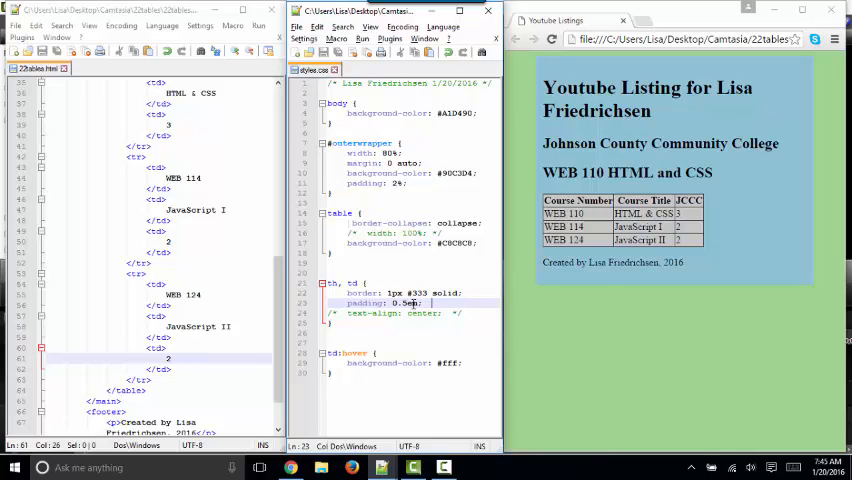
Reload Chrome to show the table with collapsed borders and 0.5em padding.
left_click(551, 39)
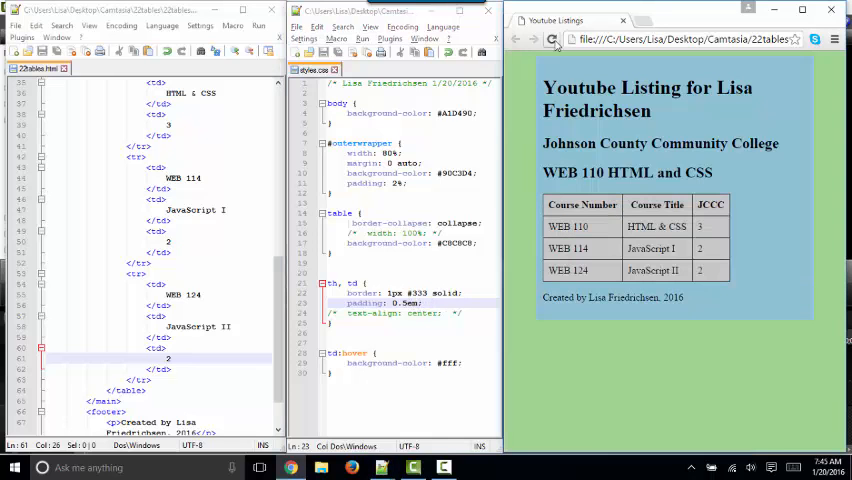